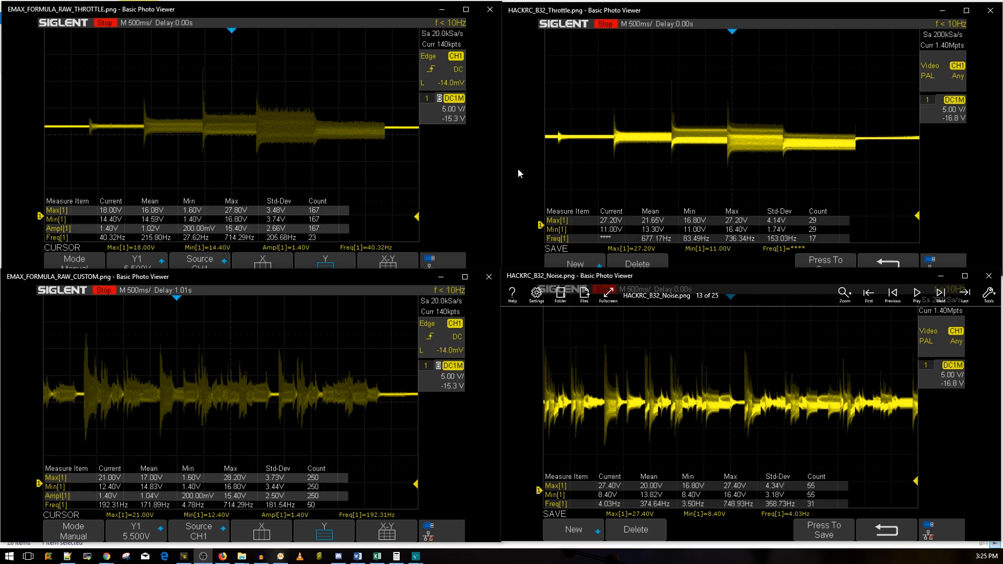
pyautogui.moveTo(448, 335)
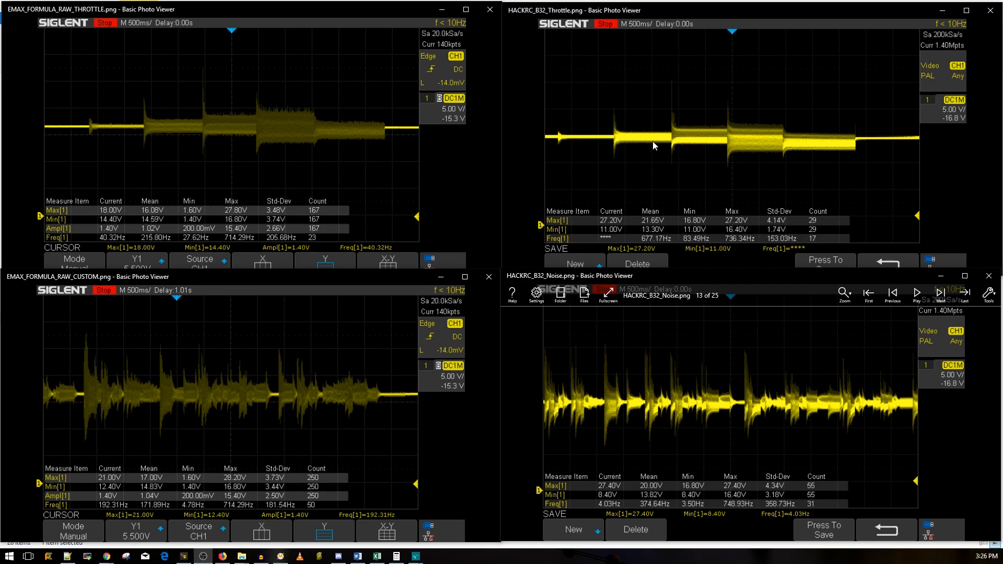
pyautogui.moveTo(655, 168)
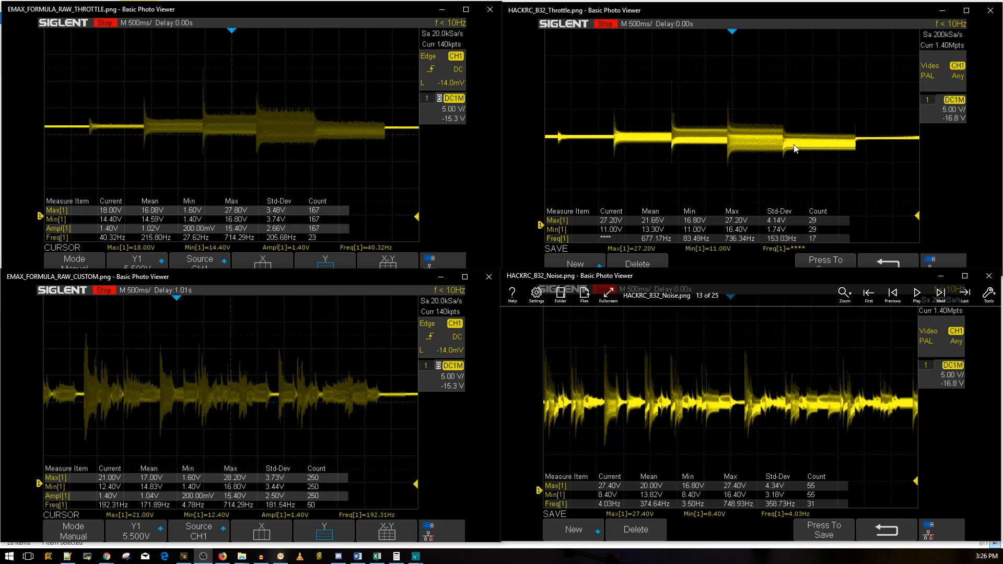
pyautogui.moveTo(565, 143)
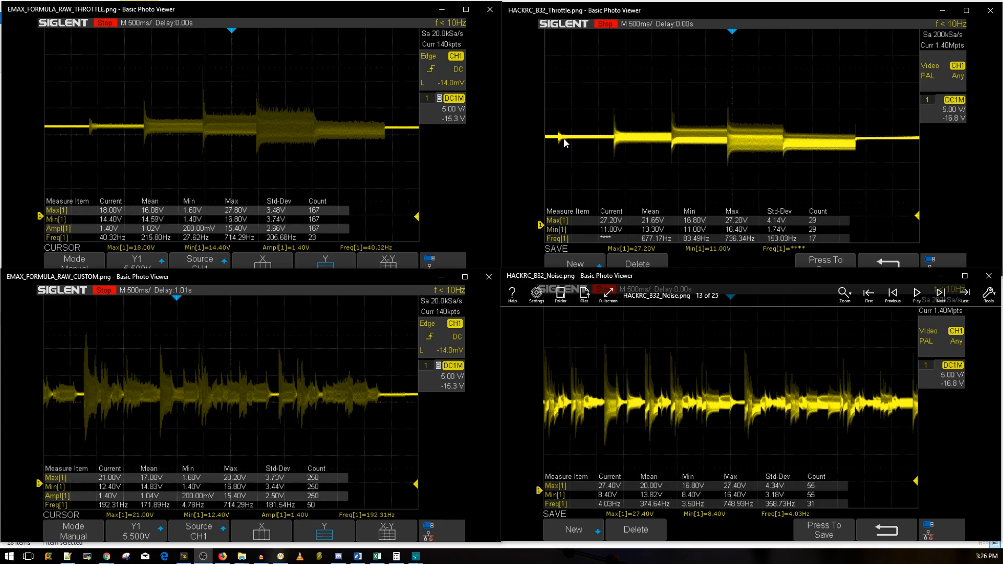
pyautogui.moveTo(656, 143)
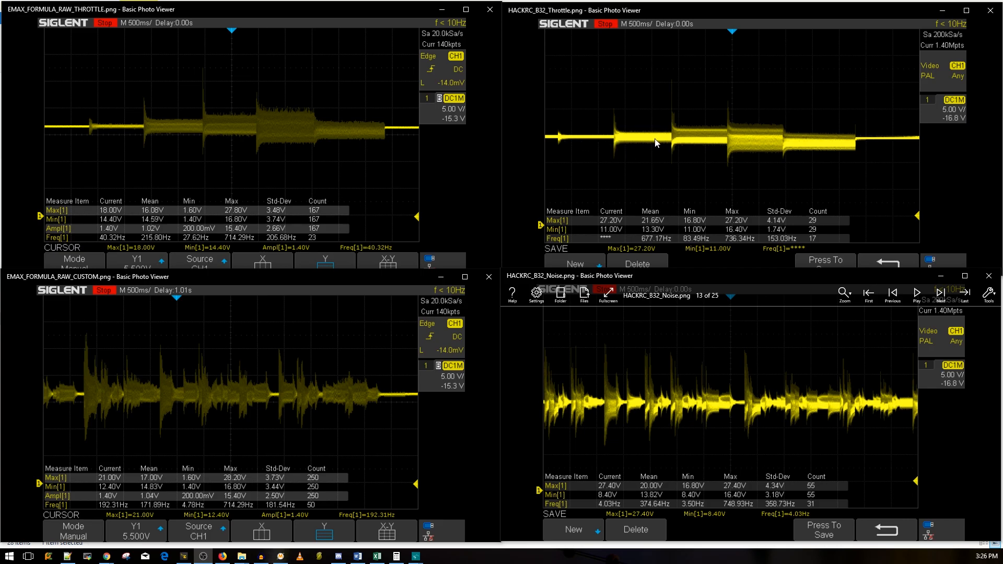
pyautogui.moveTo(739, 146)
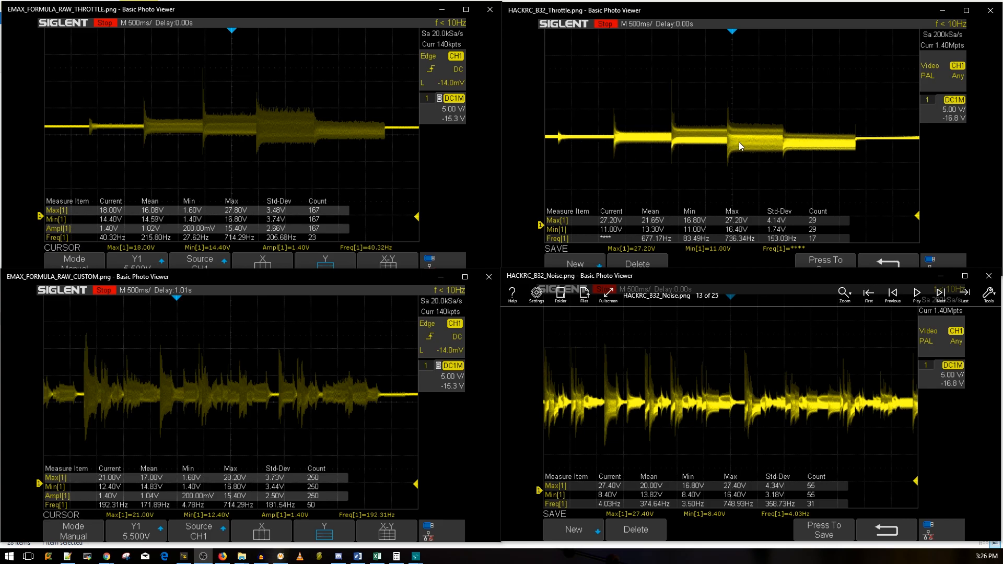
pyautogui.moveTo(833, 147)
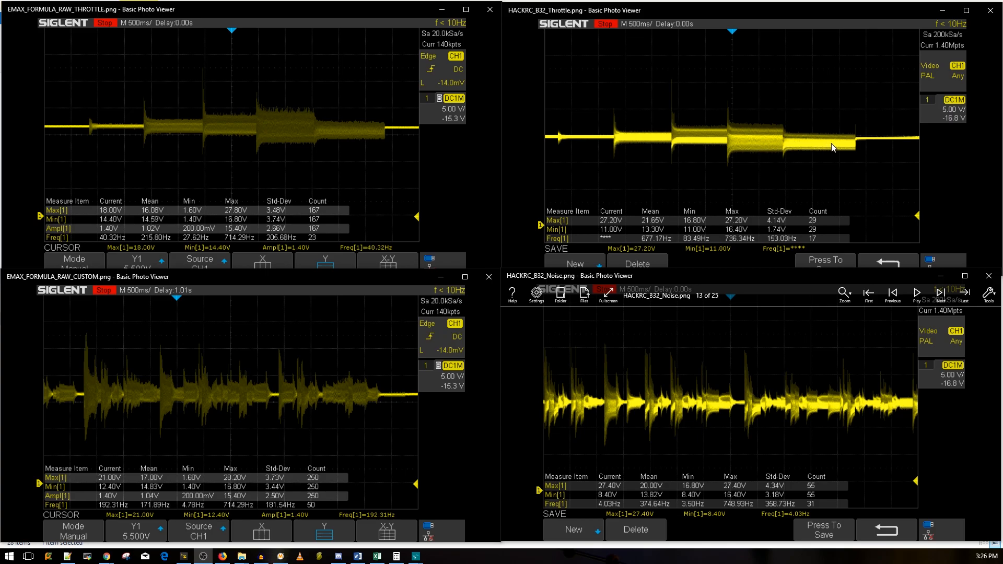
pyautogui.moveTo(413, 443)
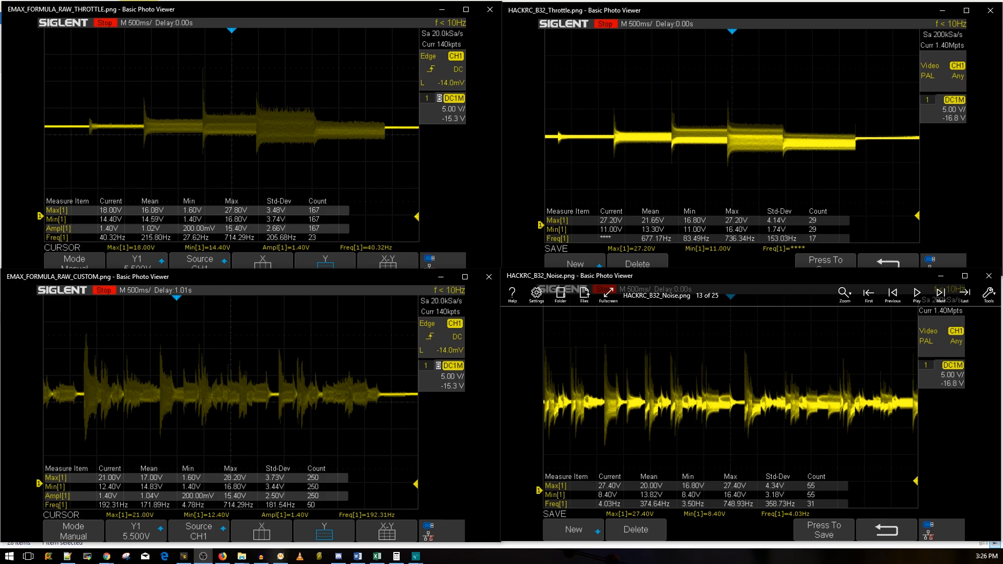
pyautogui.moveTo(606, 450)
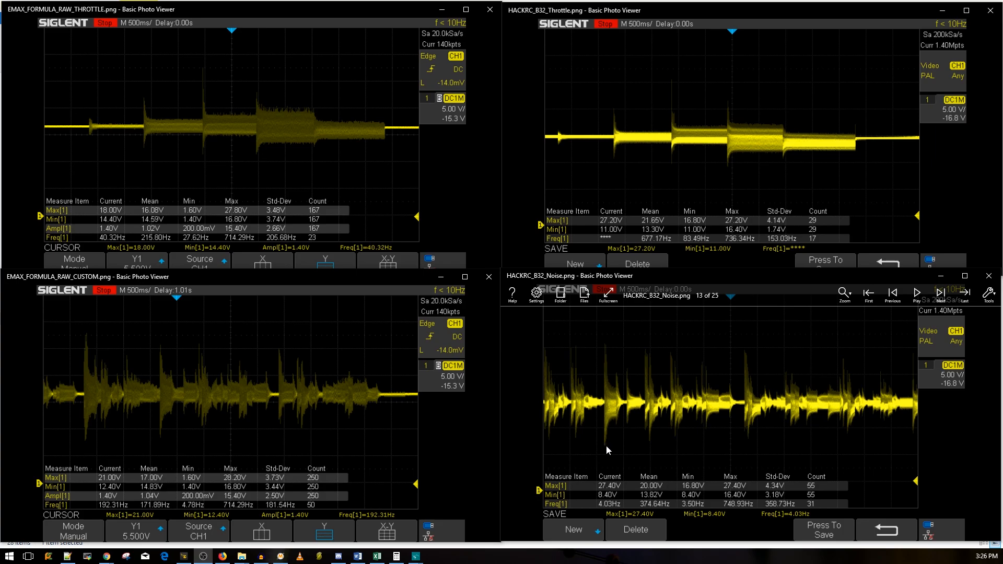
pyautogui.moveTo(600, 437)
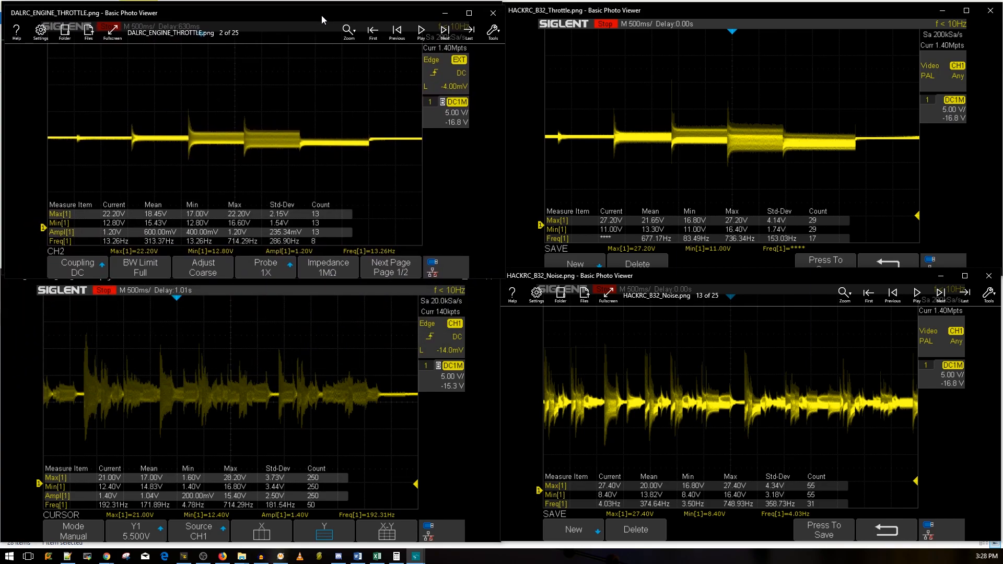
pyautogui.moveTo(572, 180)
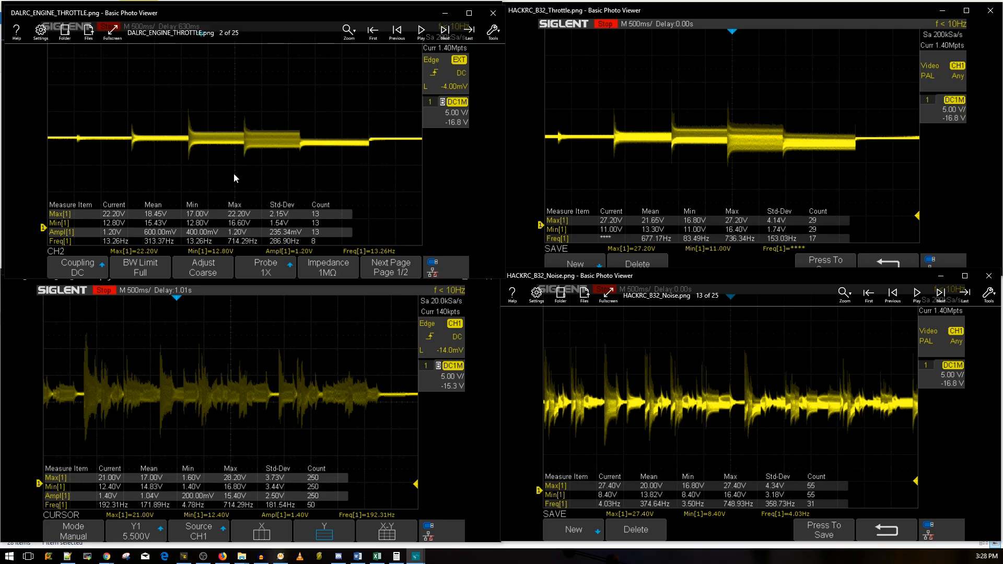
pyautogui.moveTo(280, 134)
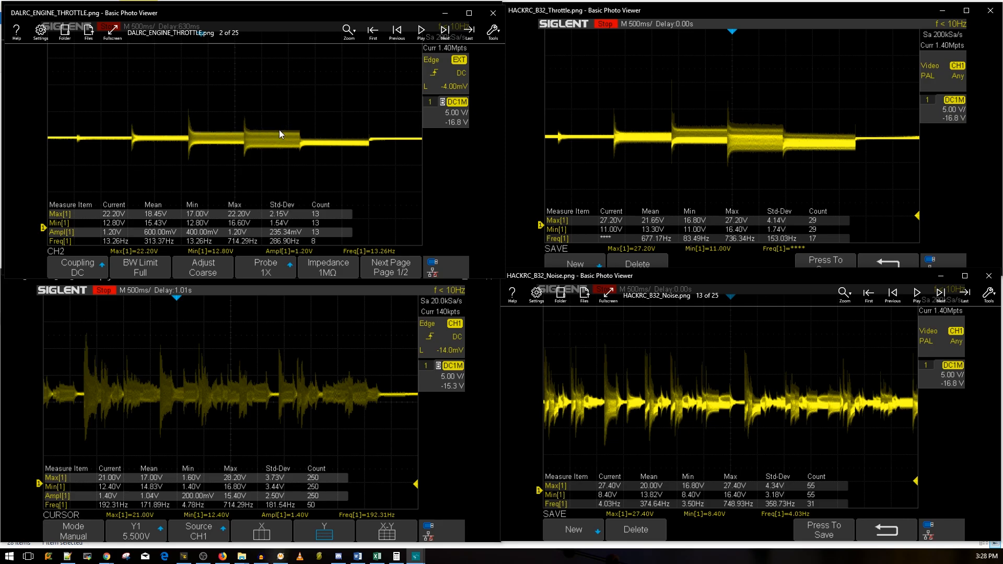
pyautogui.moveTo(255, 123)
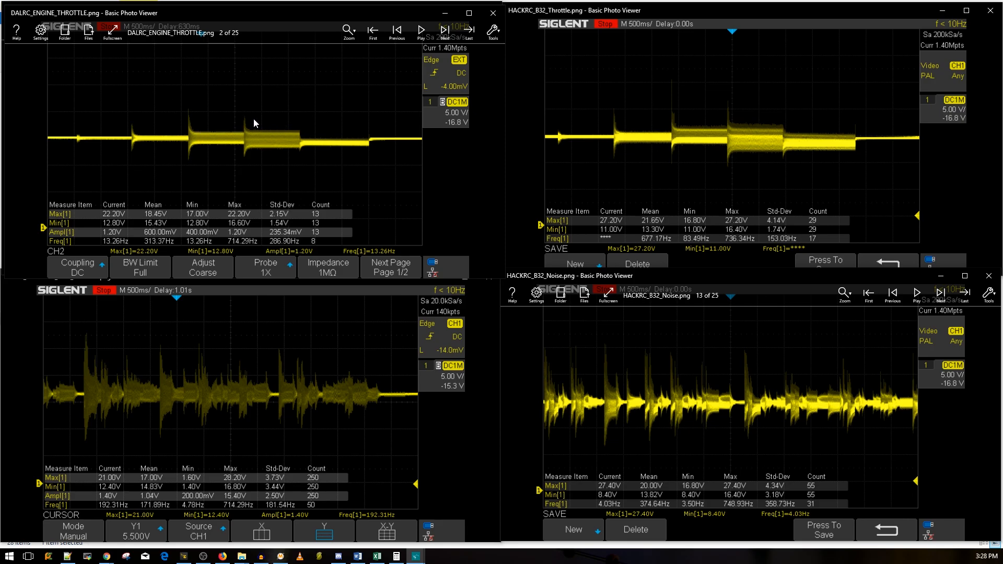
pyautogui.moveTo(248, 194)
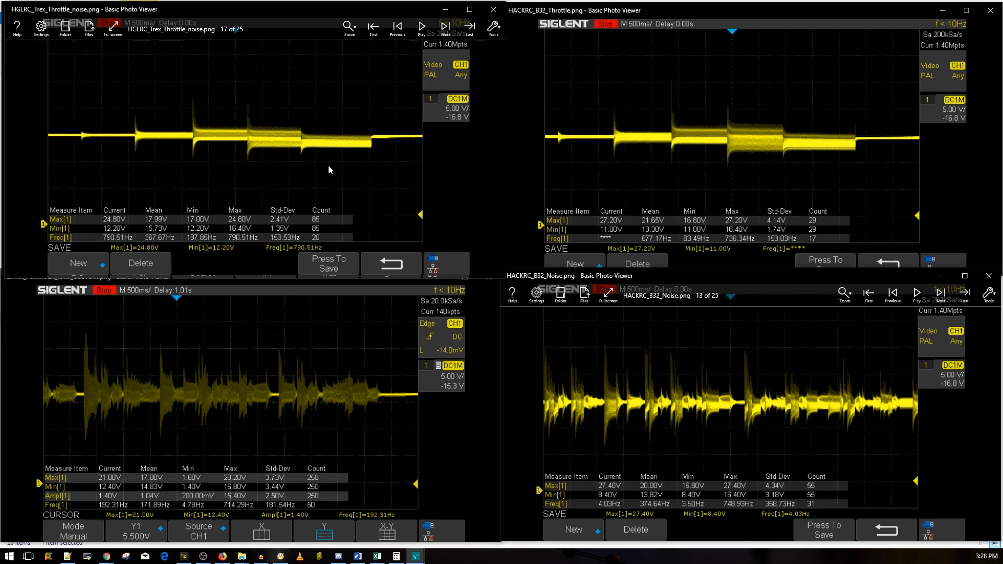
pyautogui.moveTo(581, 143)
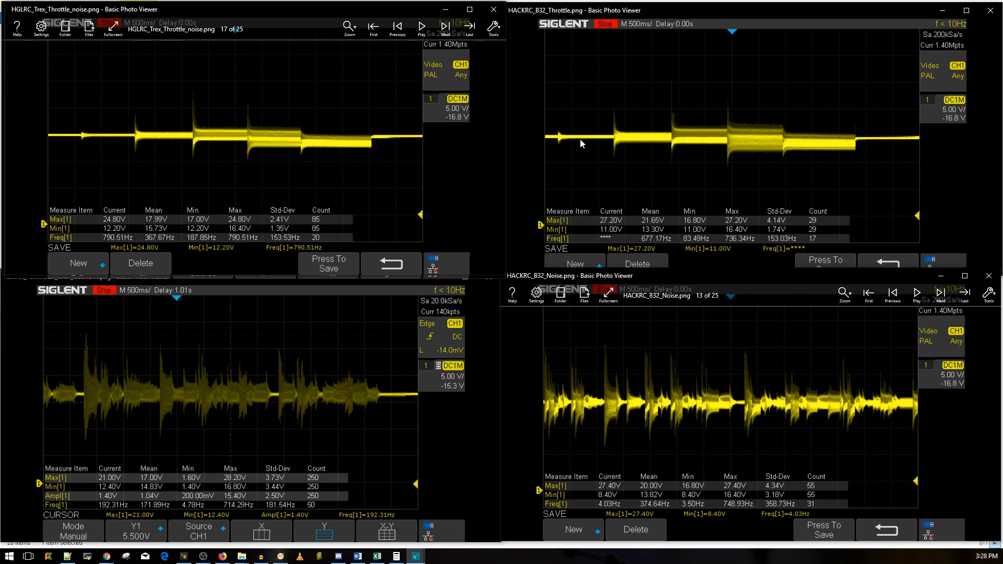
pyautogui.moveTo(457, 178)
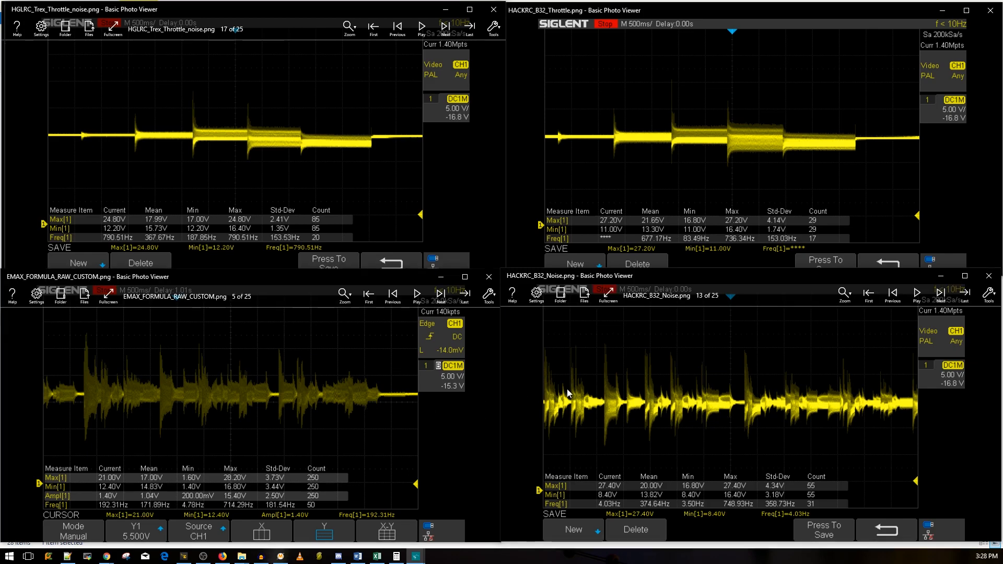
pyautogui.moveTo(641, 391)
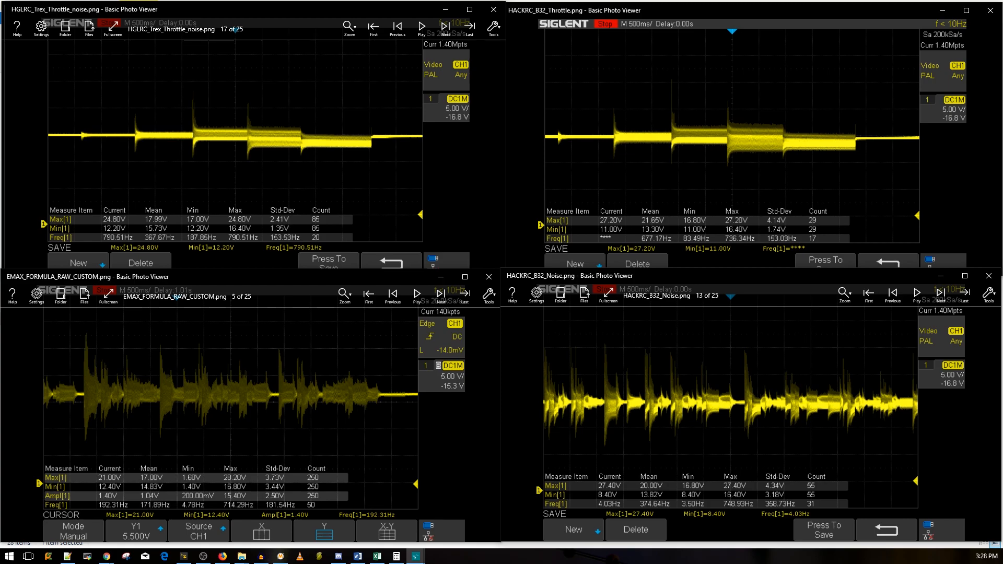
pyautogui.moveTo(646, 380)
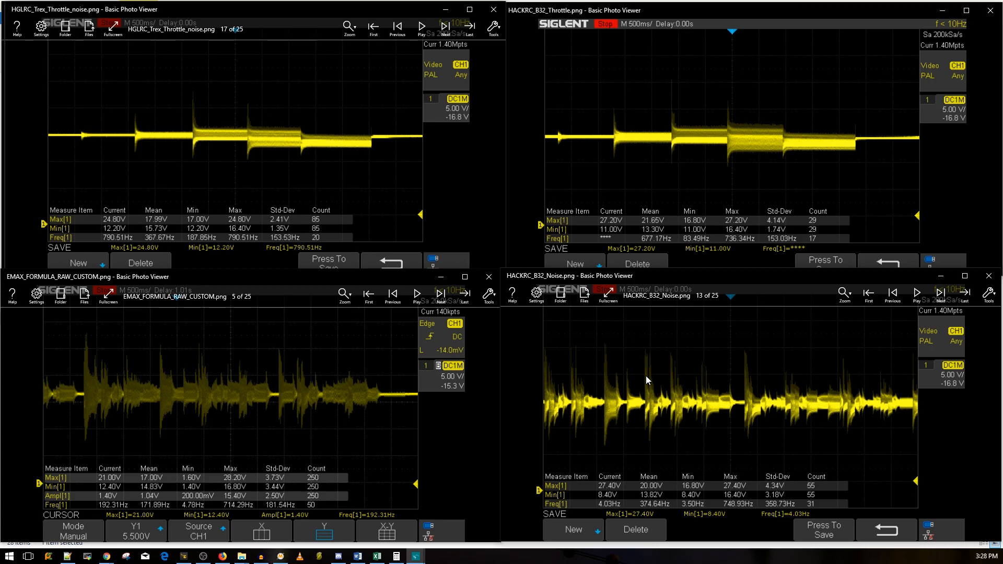
pyautogui.moveTo(731, 426)
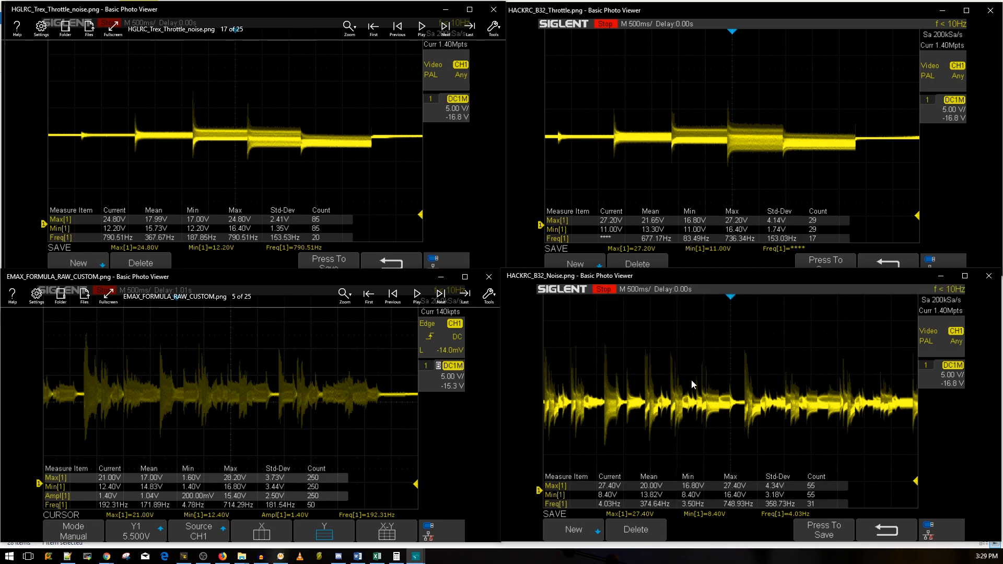
pyautogui.moveTo(748, 404)
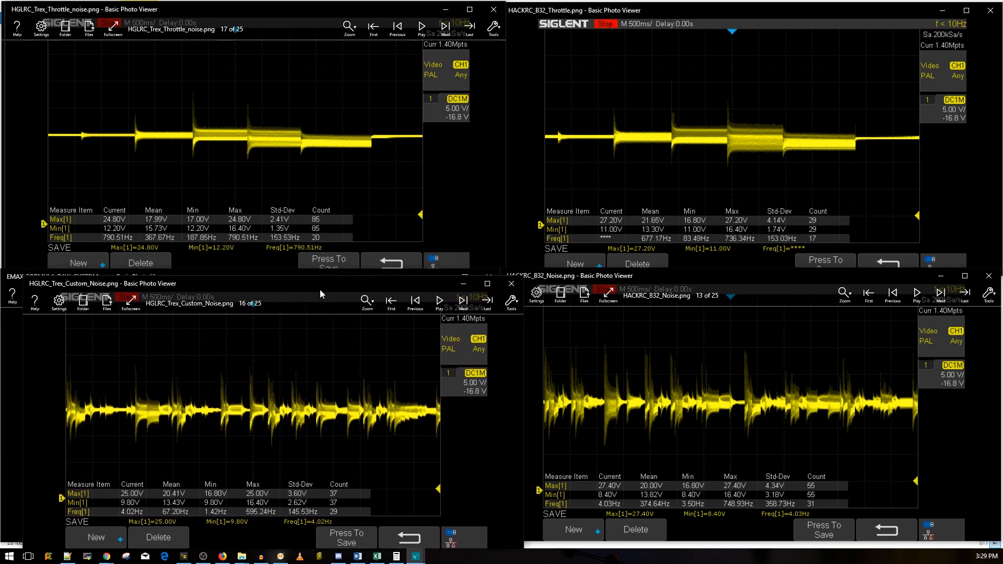
pyautogui.moveTo(338, 421)
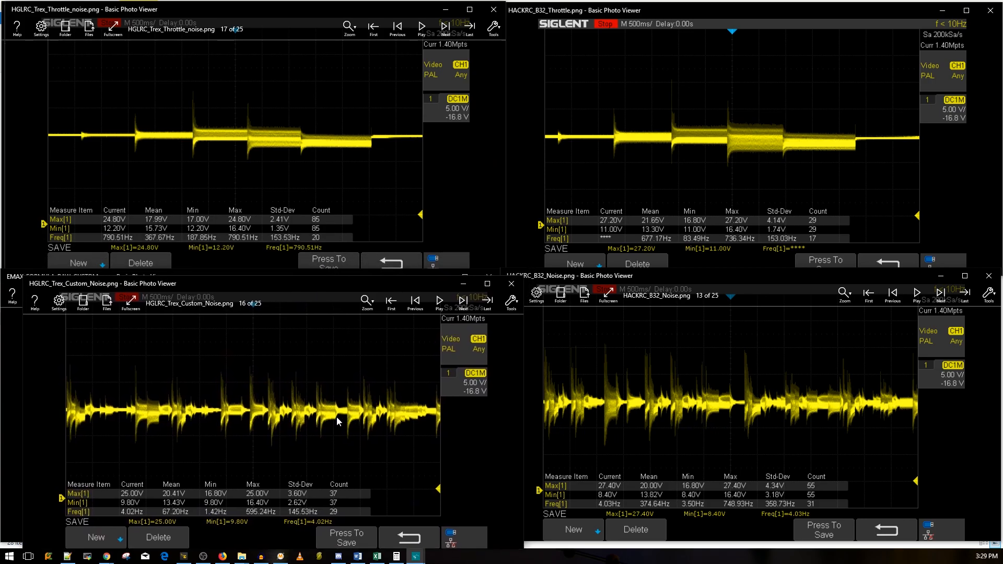
pyautogui.moveTo(448, 403)
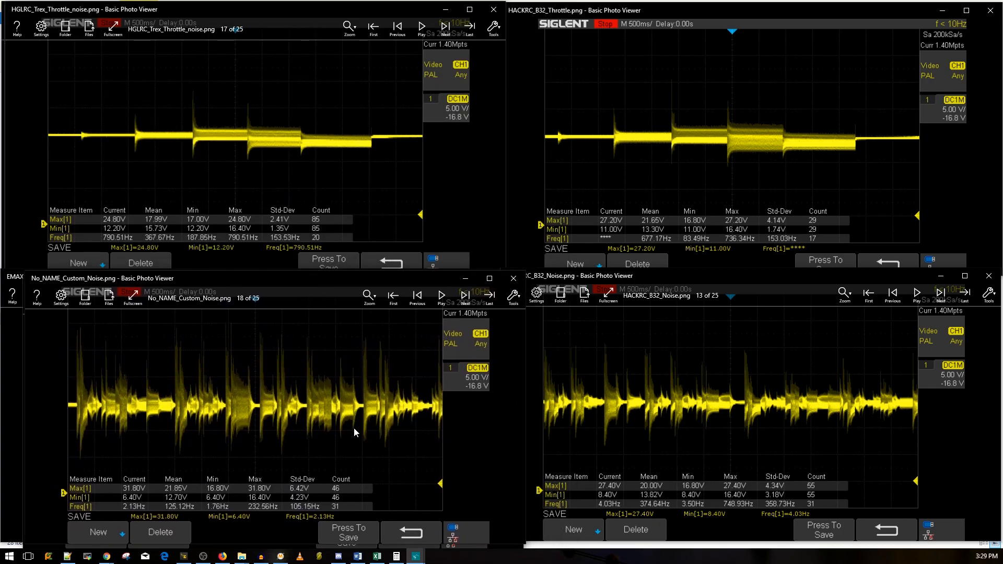
pyautogui.moveTo(287, 378)
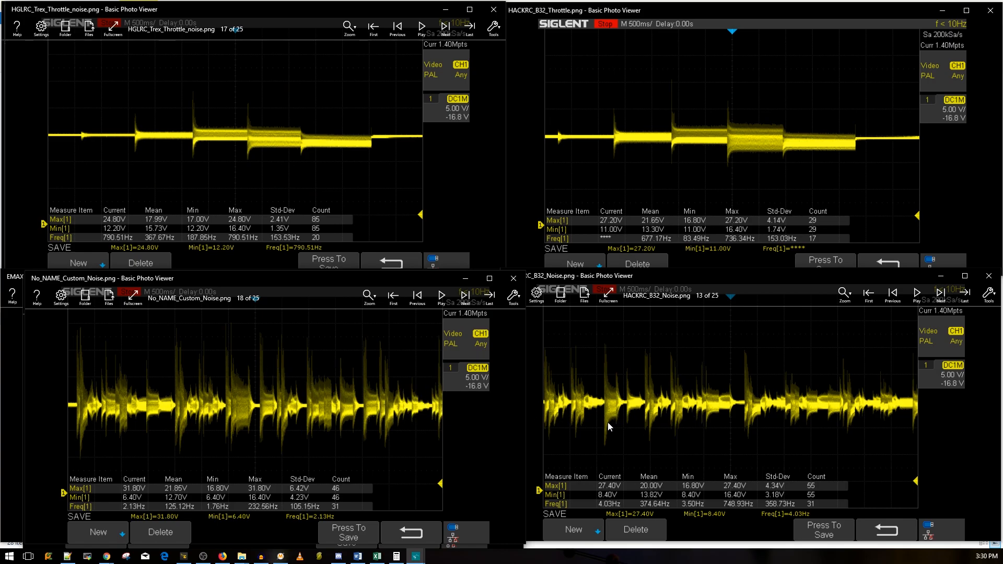
pyautogui.moveTo(512, 278)
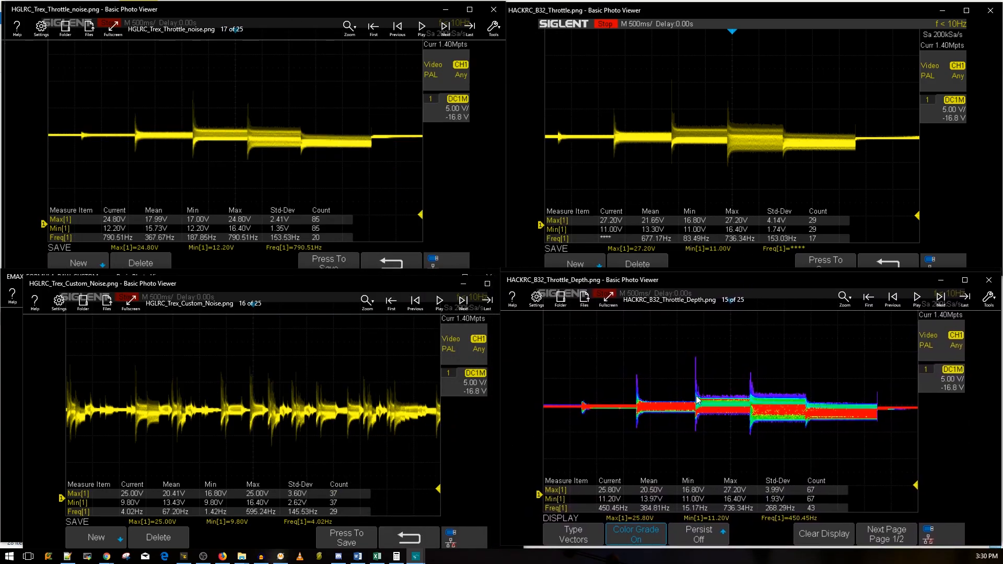
pyautogui.moveTo(740, 401)
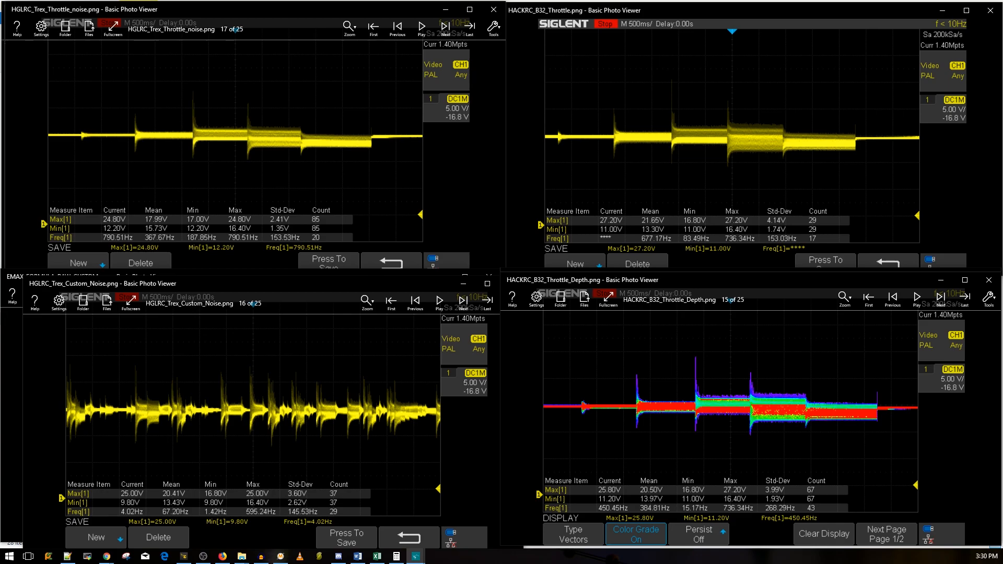
pyautogui.moveTo(725, 411)
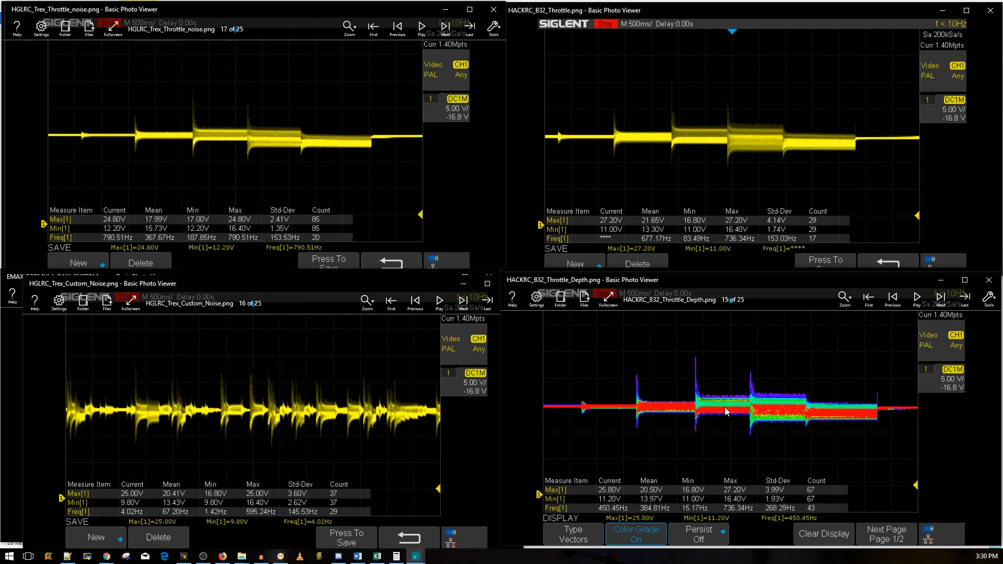
pyautogui.moveTo(659, 414)
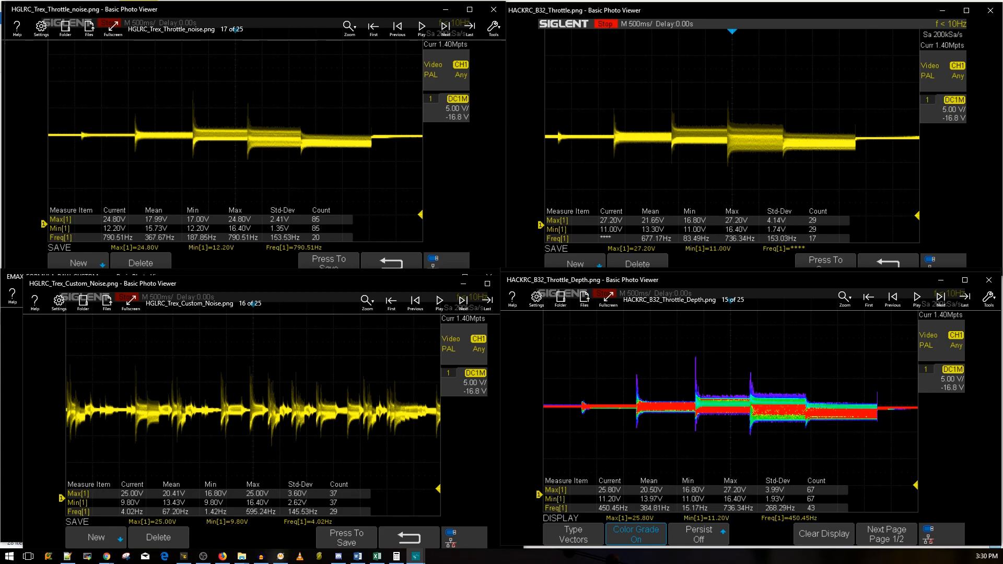
pyautogui.moveTo(665, 411)
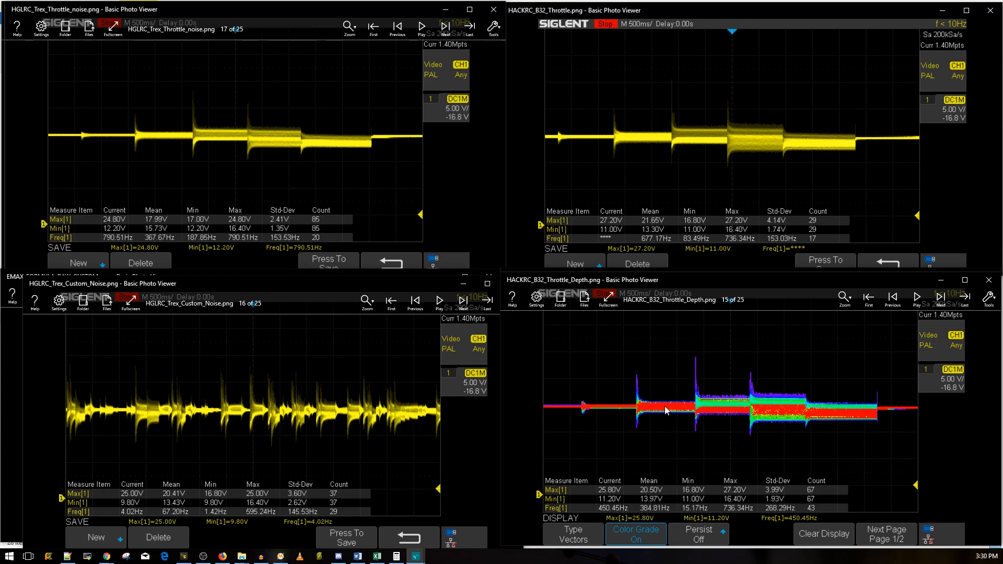
pyautogui.moveTo(736, 394)
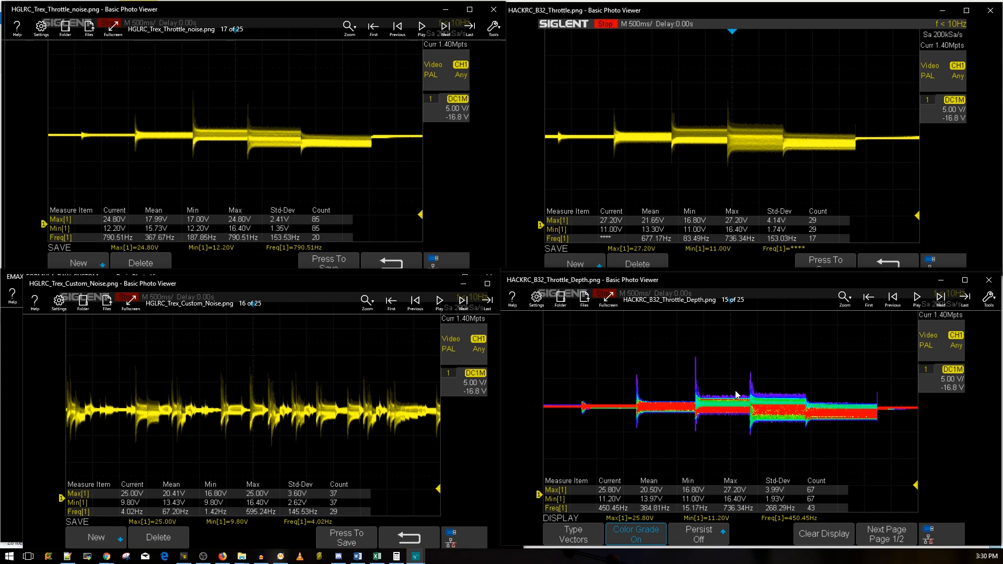
pyautogui.moveTo(684, 423)
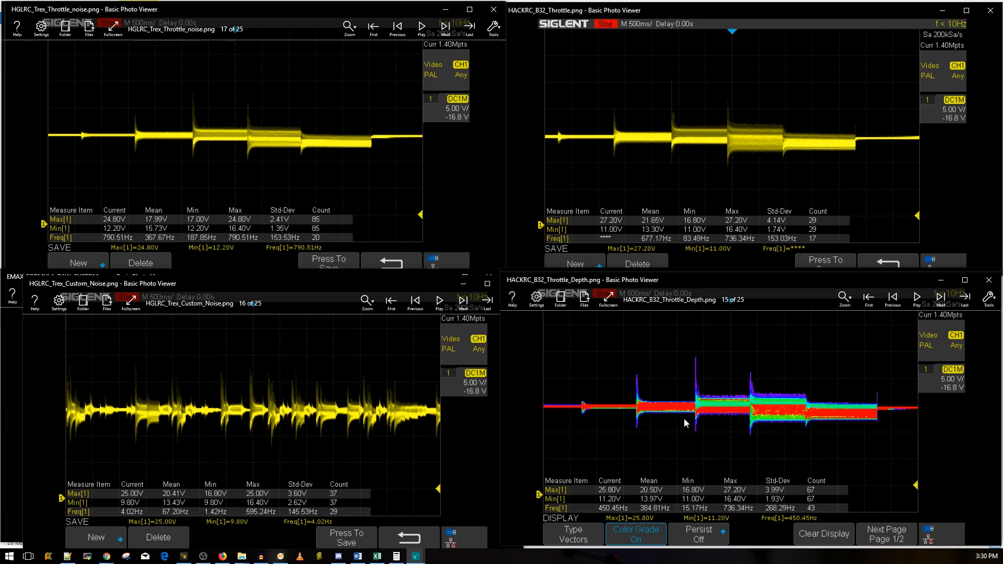
pyautogui.moveTo(723, 414)
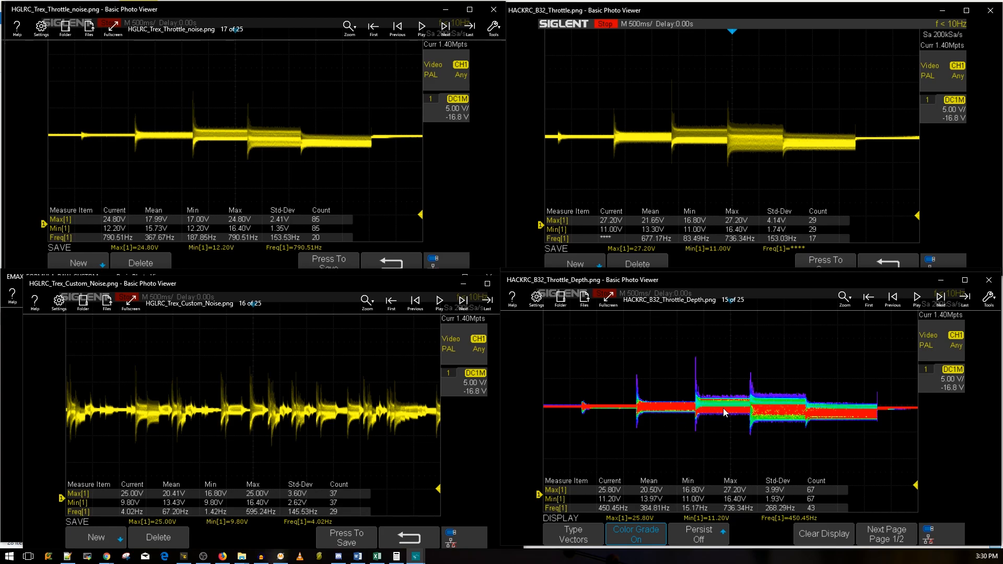
pyautogui.moveTo(822, 415)
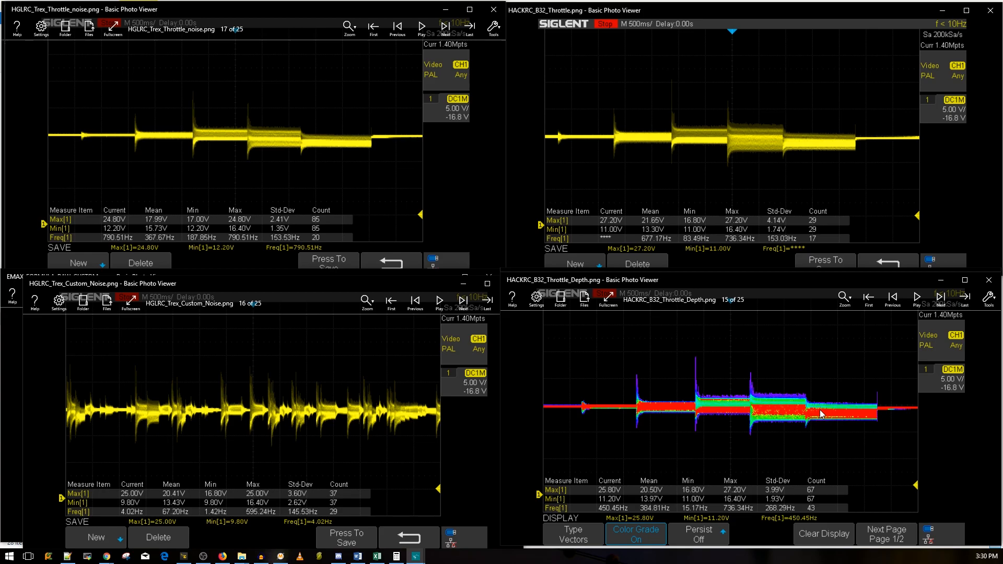
pyautogui.moveTo(796, 422)
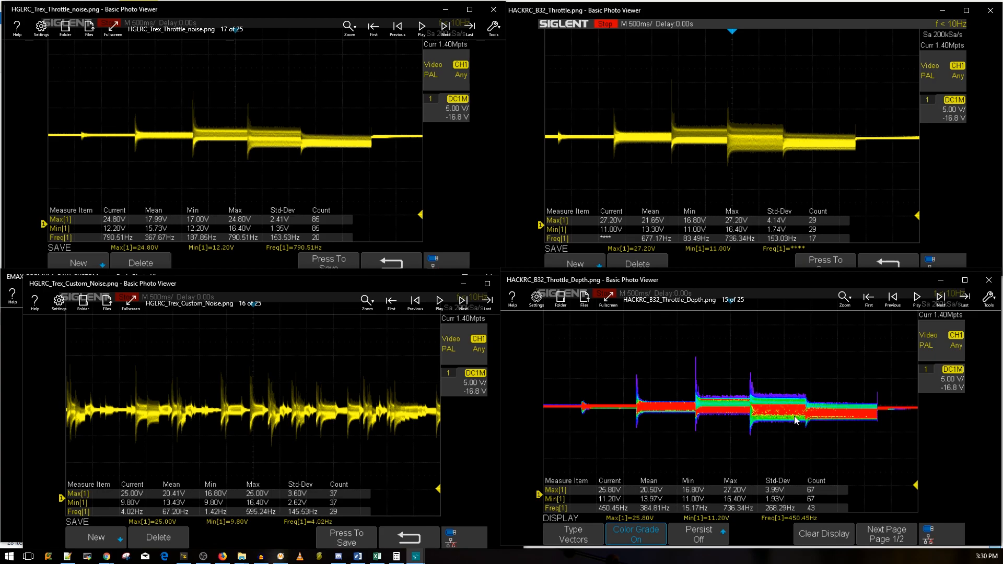
pyautogui.moveTo(746, 140)
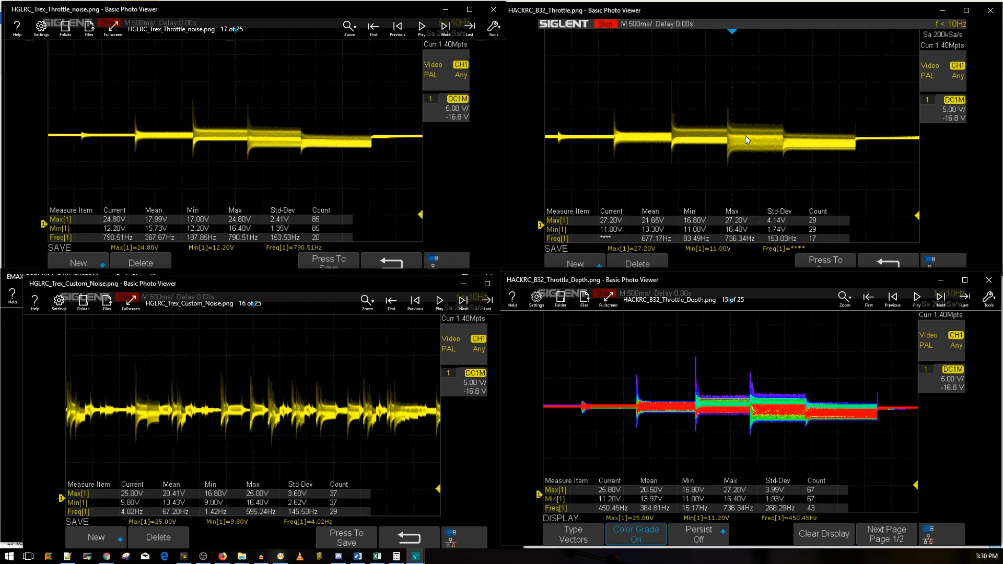
pyautogui.moveTo(733, 160)
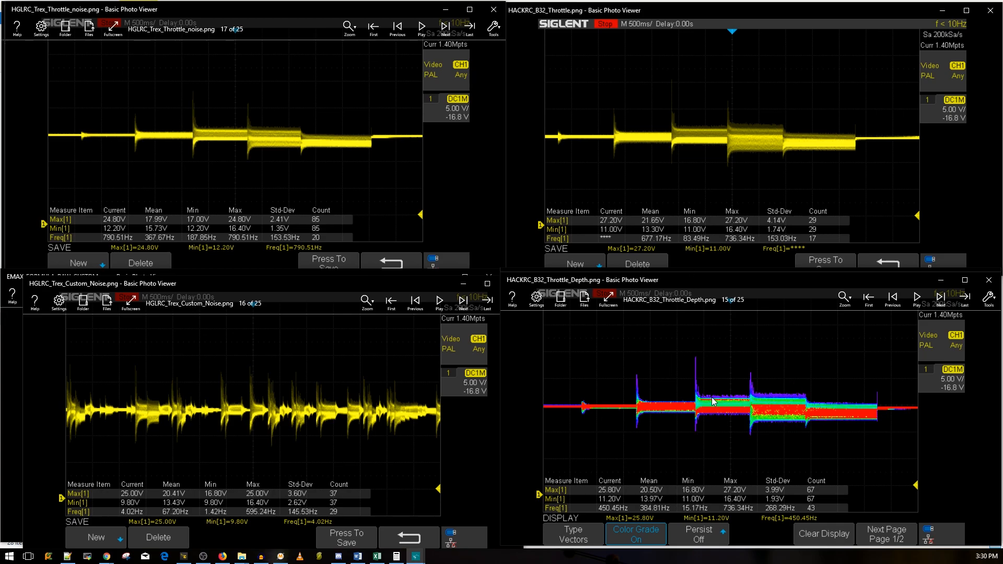
pyautogui.moveTo(700, 132)
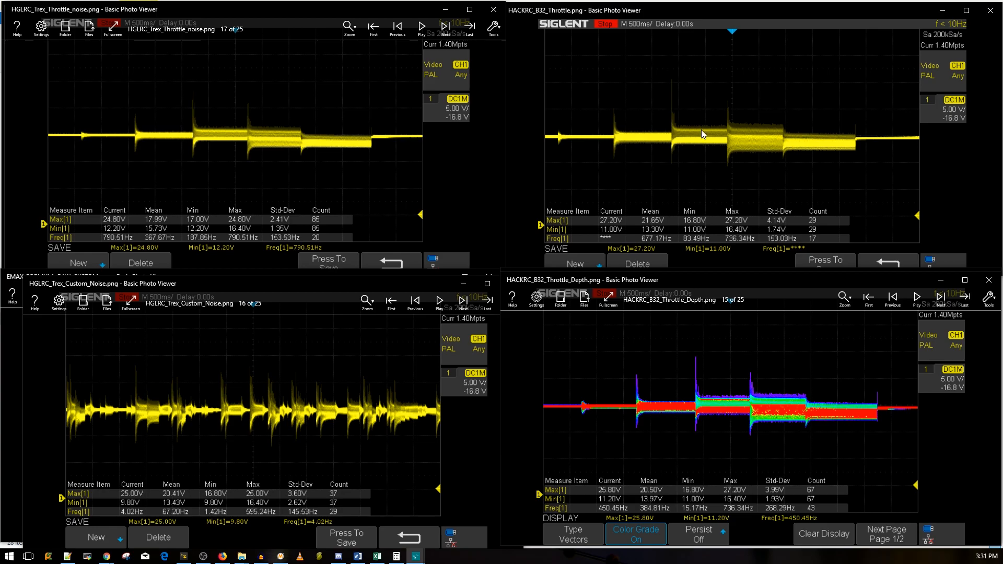
pyautogui.moveTo(703, 410)
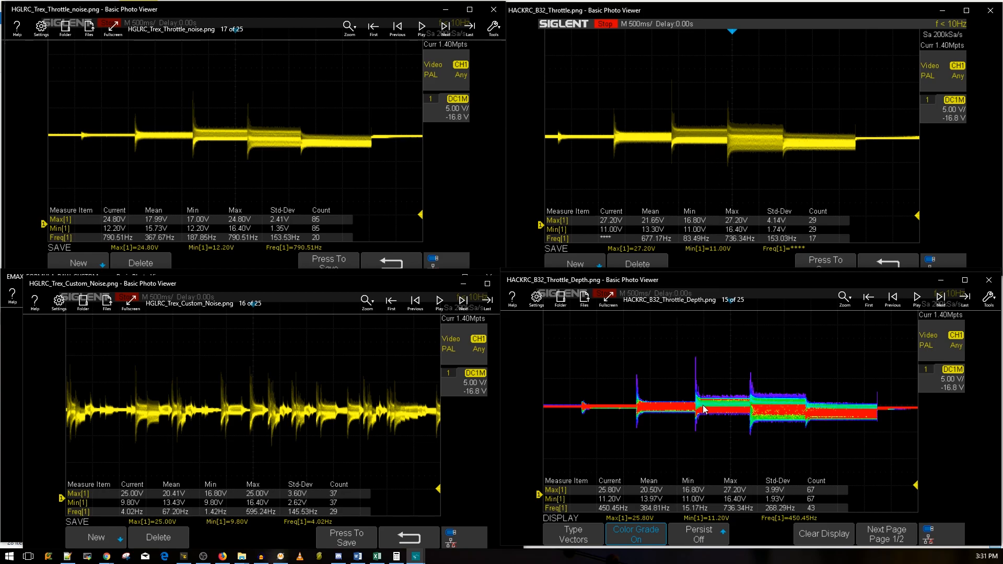